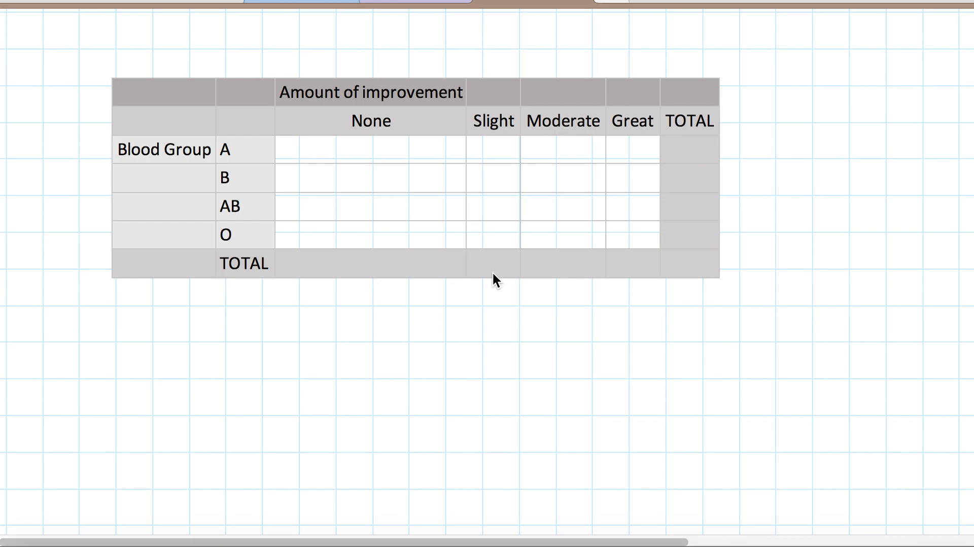
mouse_move(354, 193)
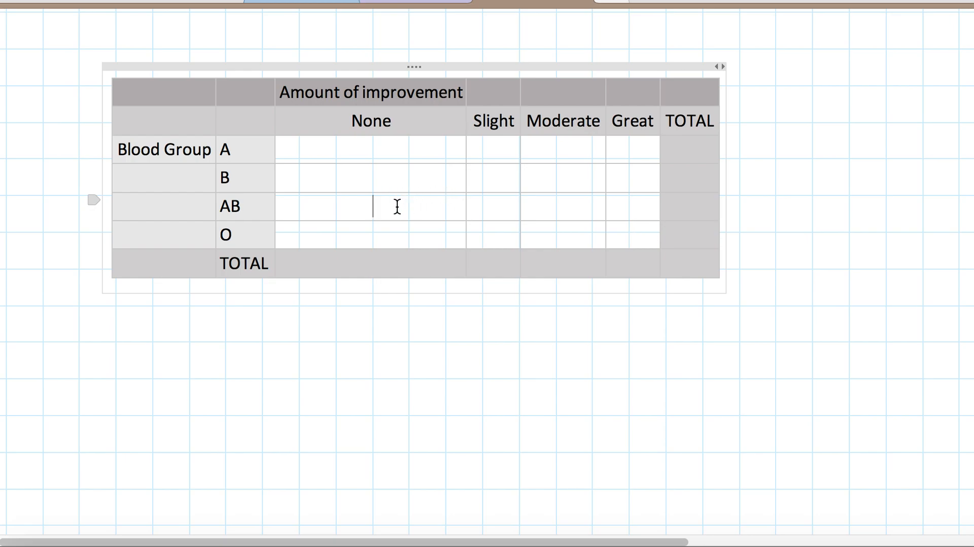
mouse_move(640, 187)
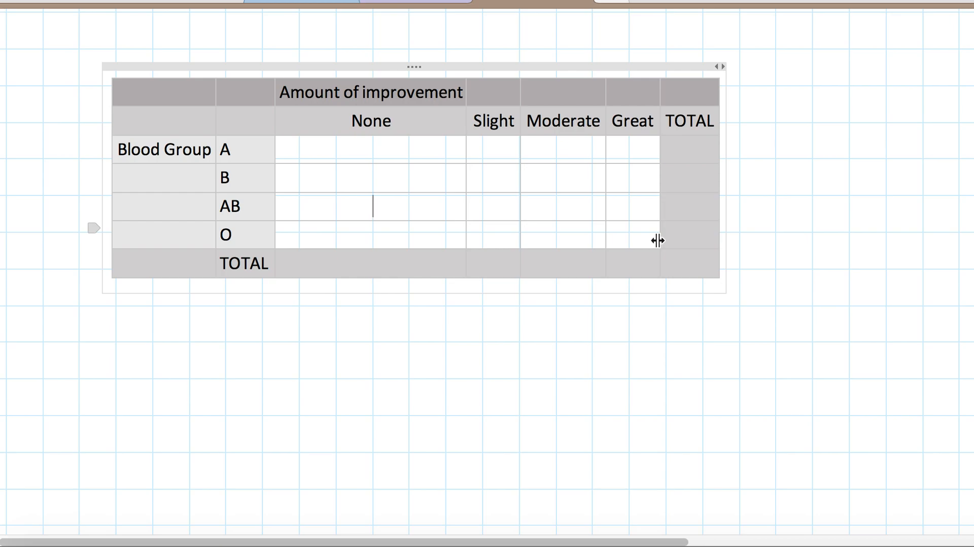
mouse_move(225, 145)
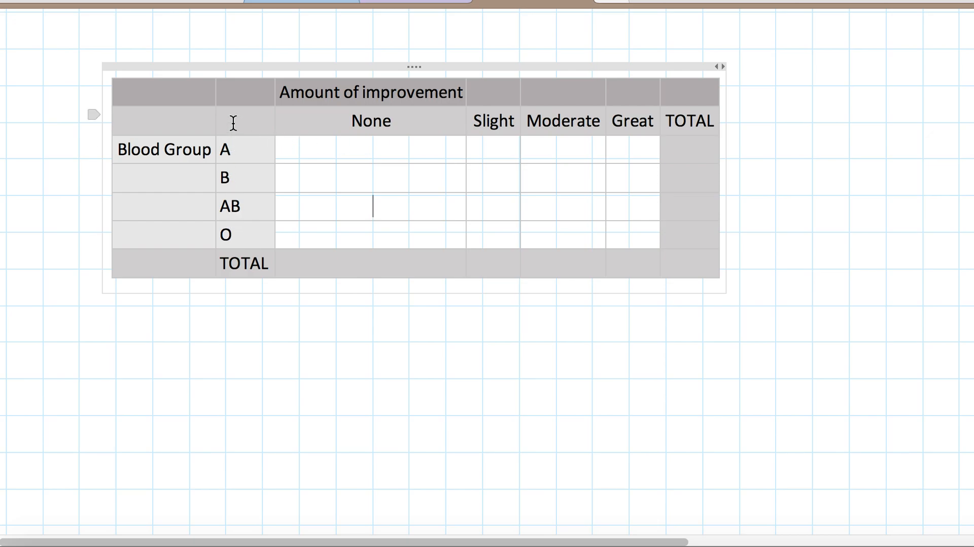
mouse_move(665, 118)
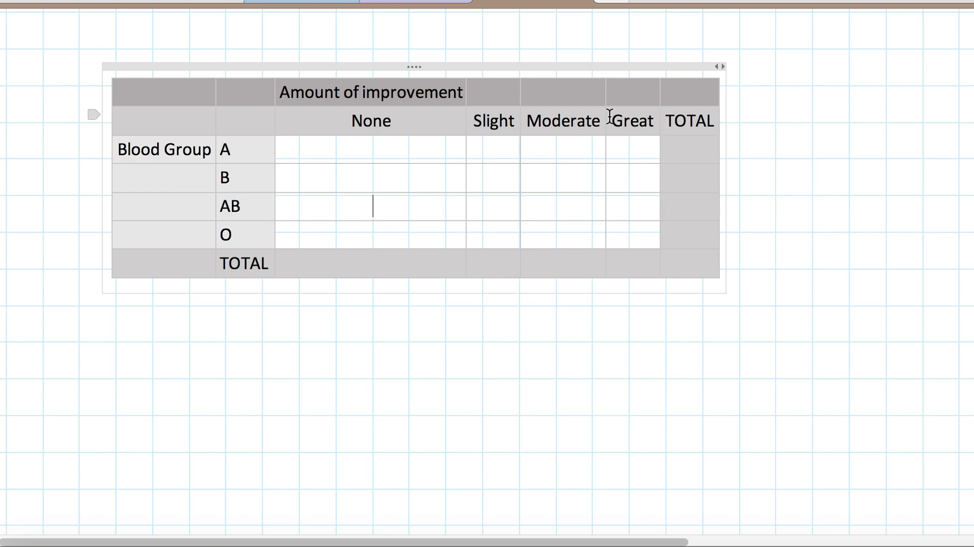
mouse_move(521, 129)
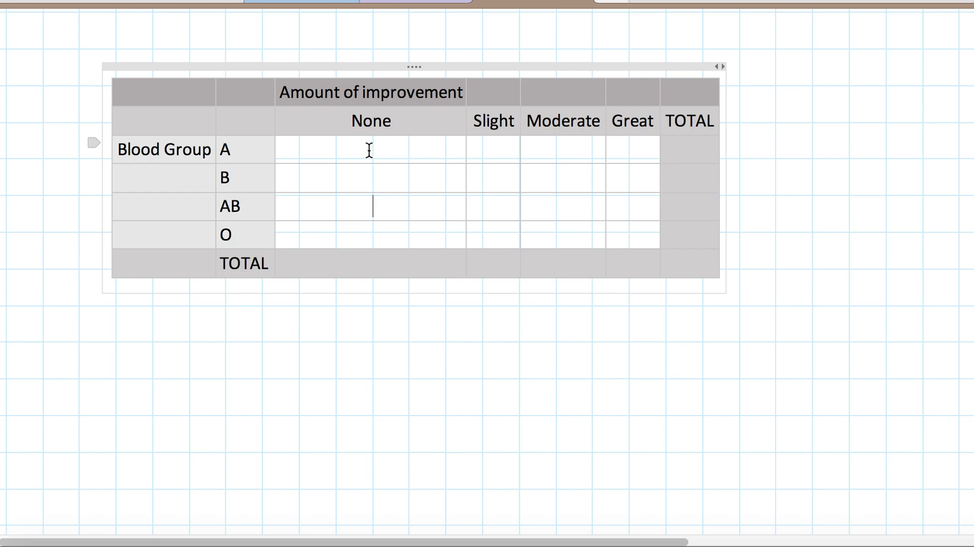
Shade the Great column and O row data cells light yellow
left_click(414, 151)
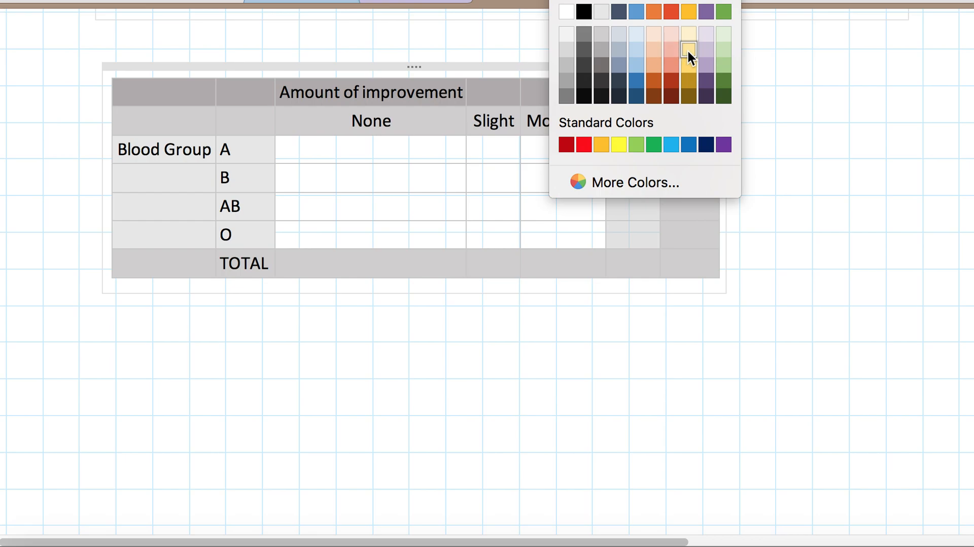
left_click(688, 49)
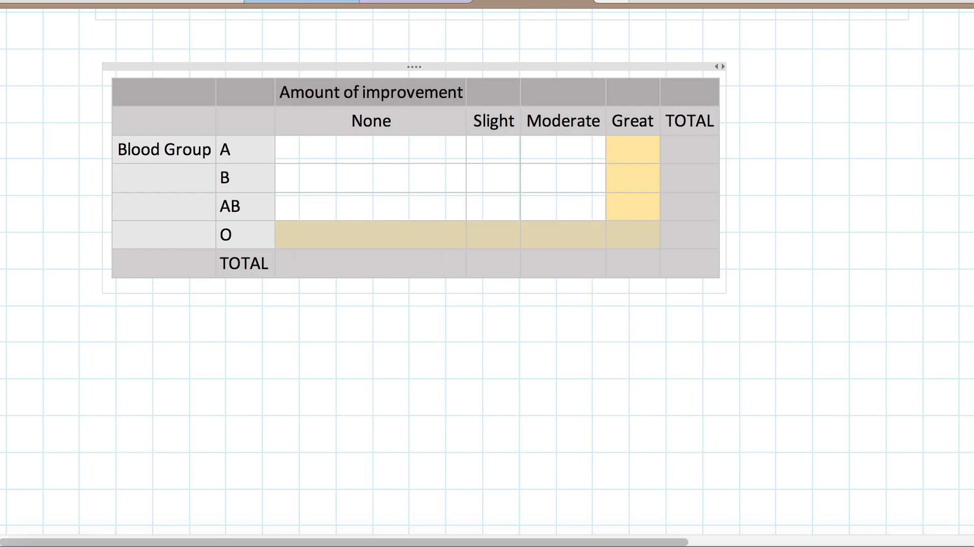
left_click(372, 149)
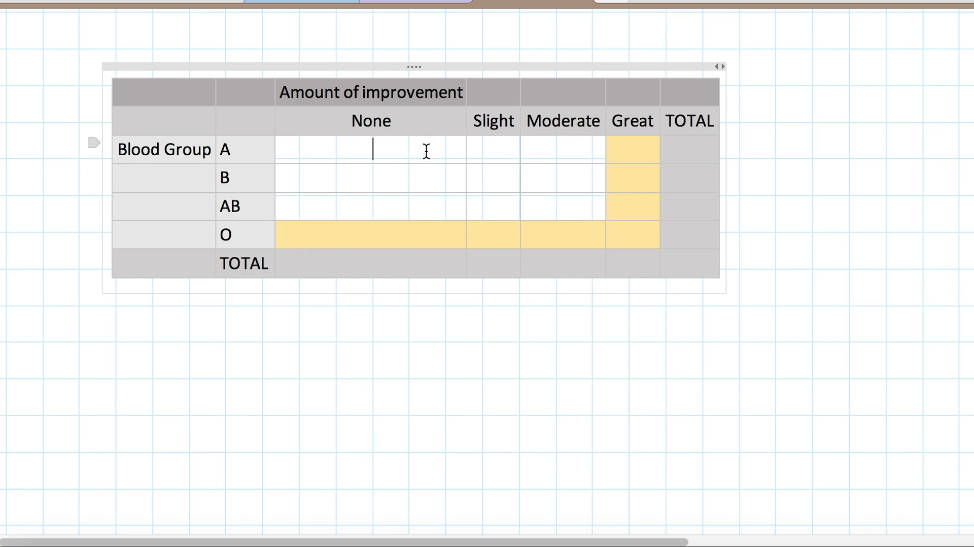
mouse_move(477, 181)
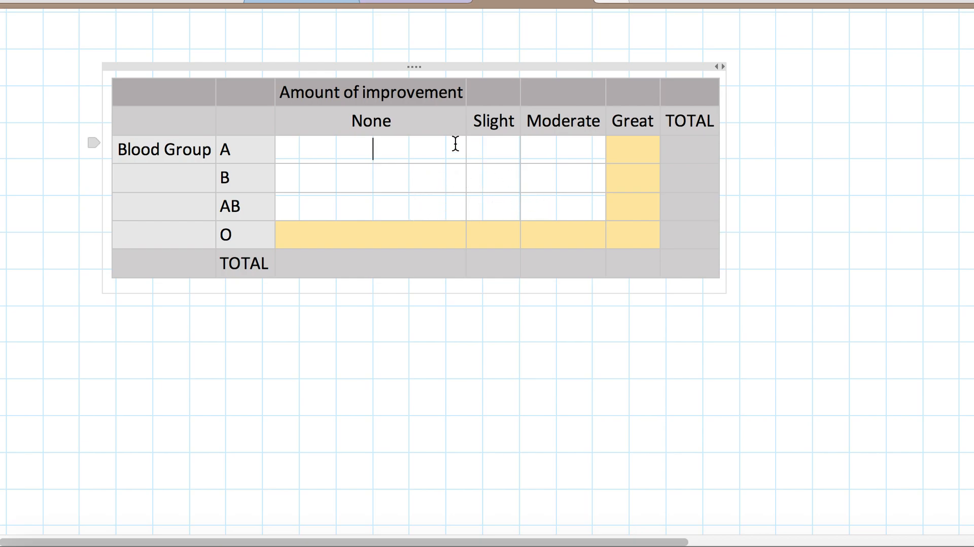
mouse_move(505, 149)
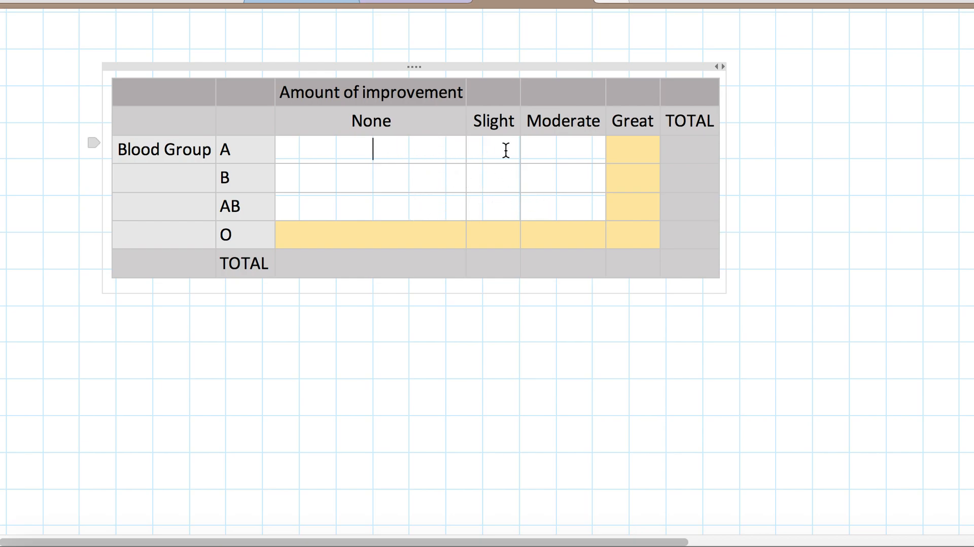
left_click(493, 177)
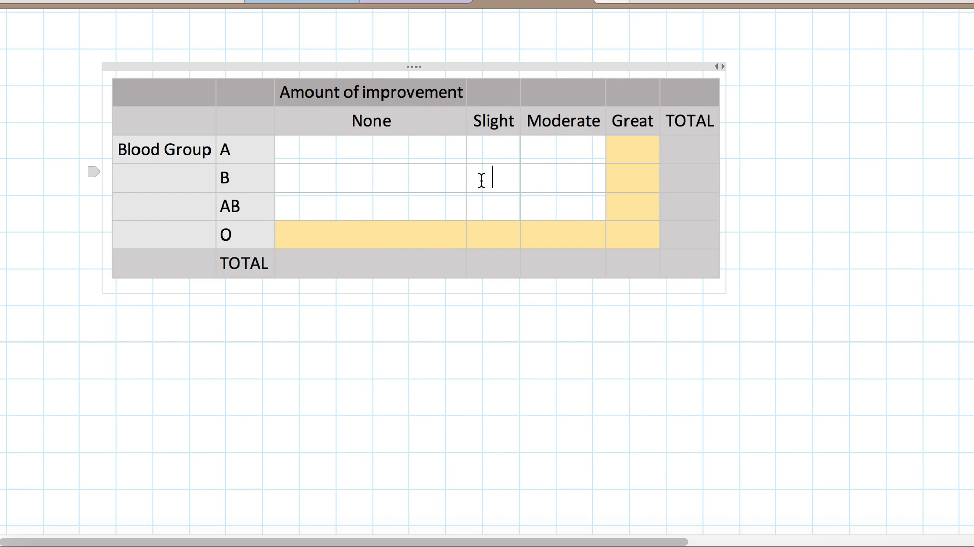
left_click(495, 206)
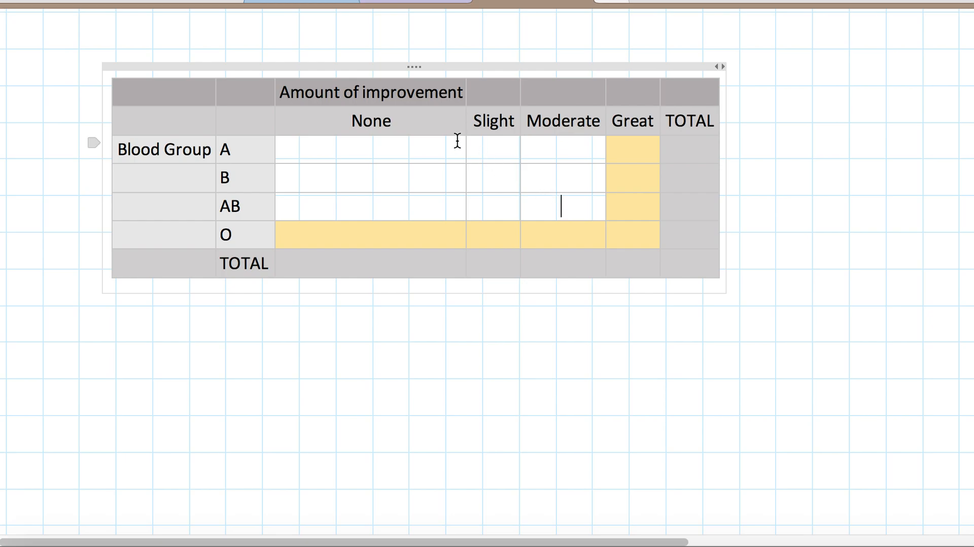
mouse_move(393, 142)
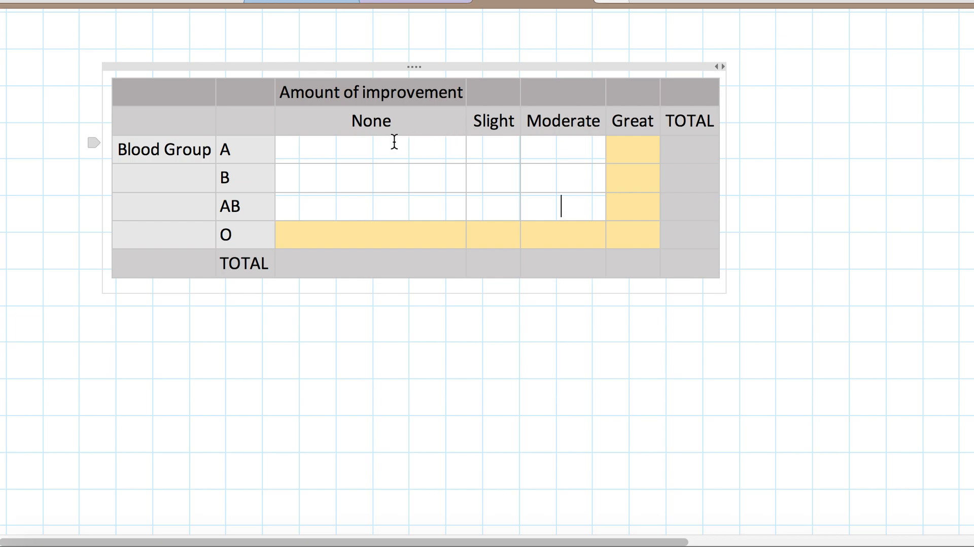
mouse_move(234, 160)
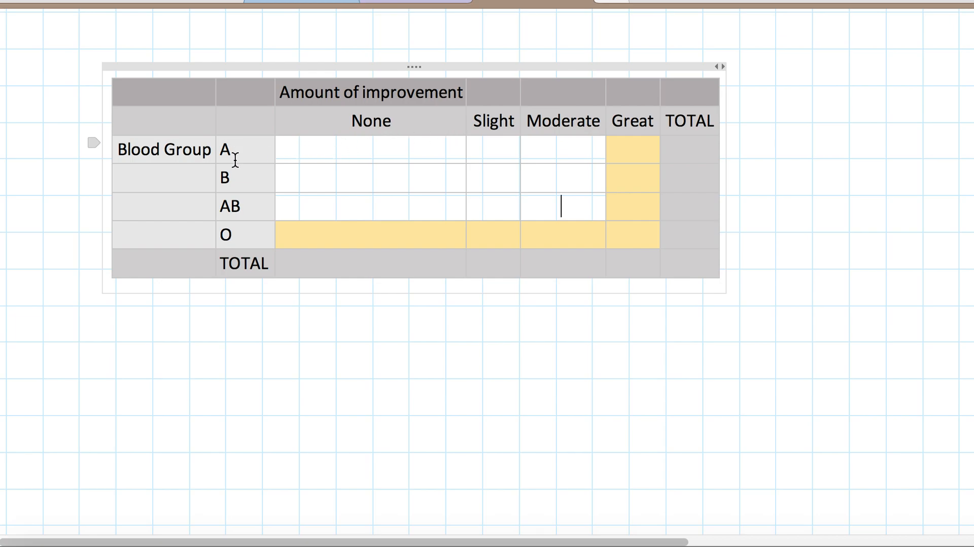
mouse_move(234, 207)
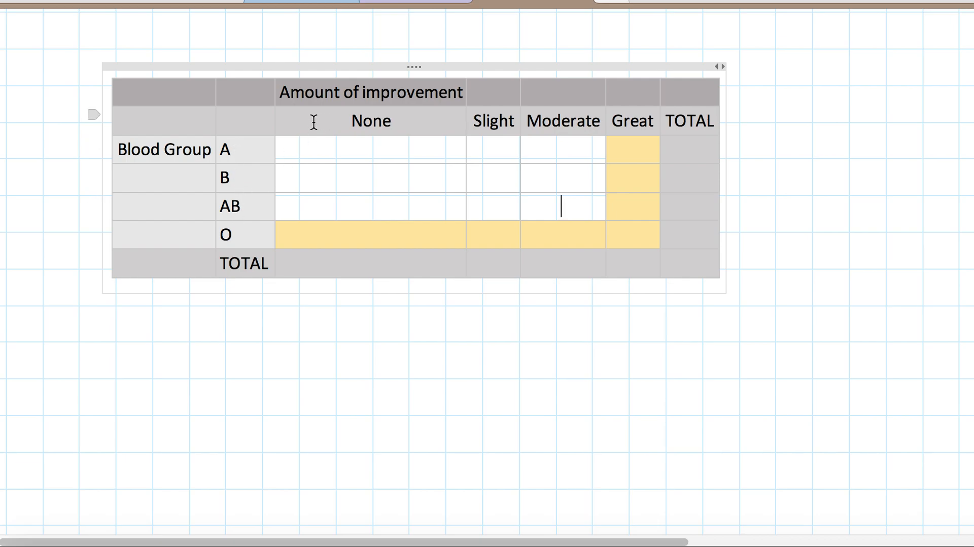
mouse_move(632, 119)
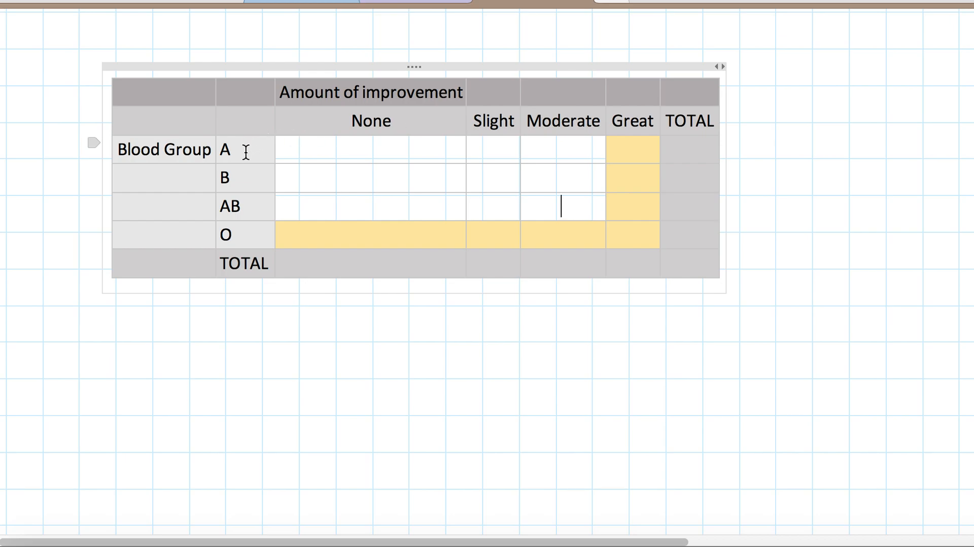
mouse_move(564, 120)
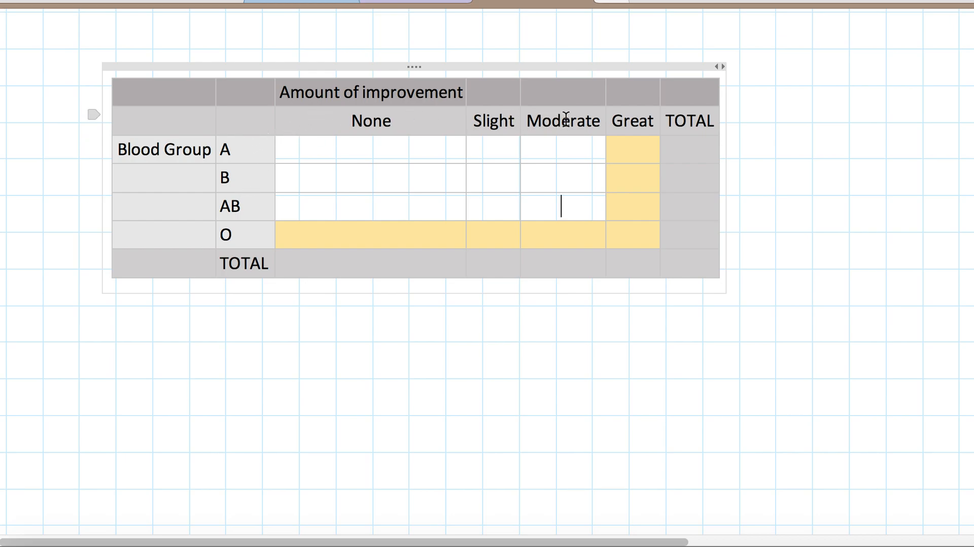
mouse_move(506, 103)
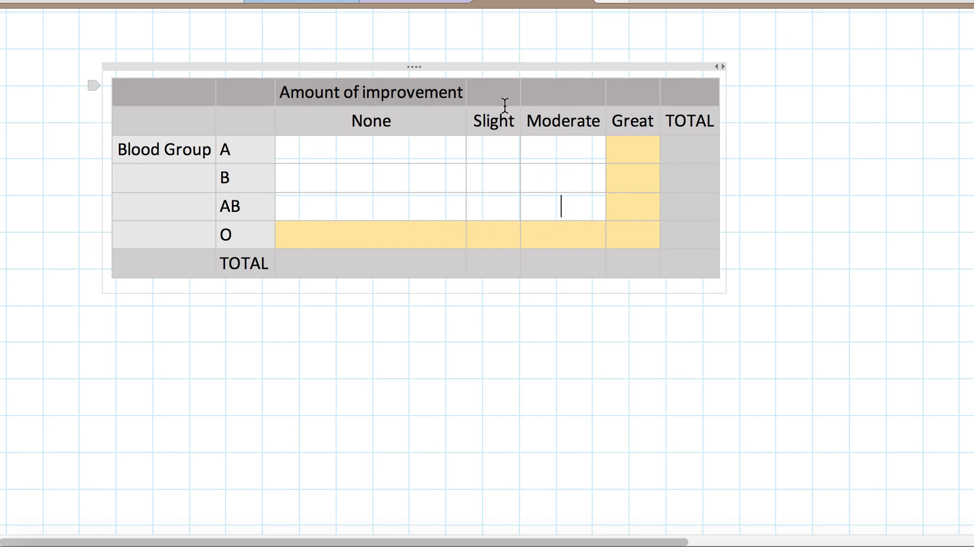